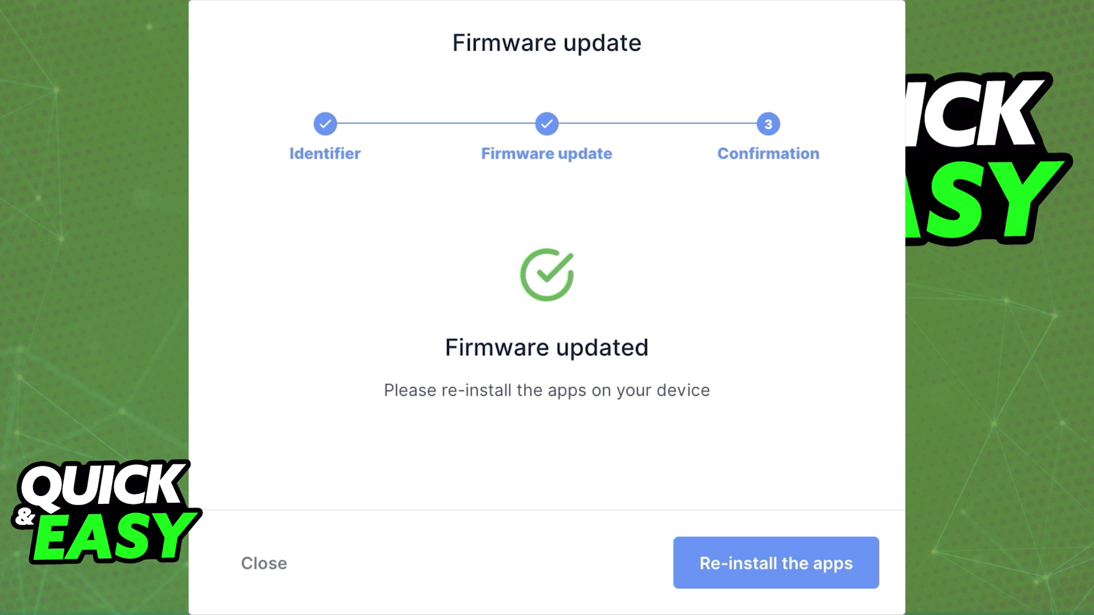
- Close the 'Firmware updated' confirmation to return to the Ledger Nano X page in My Ledger
{"action": "left_click", "coordinate": [775, 563]}
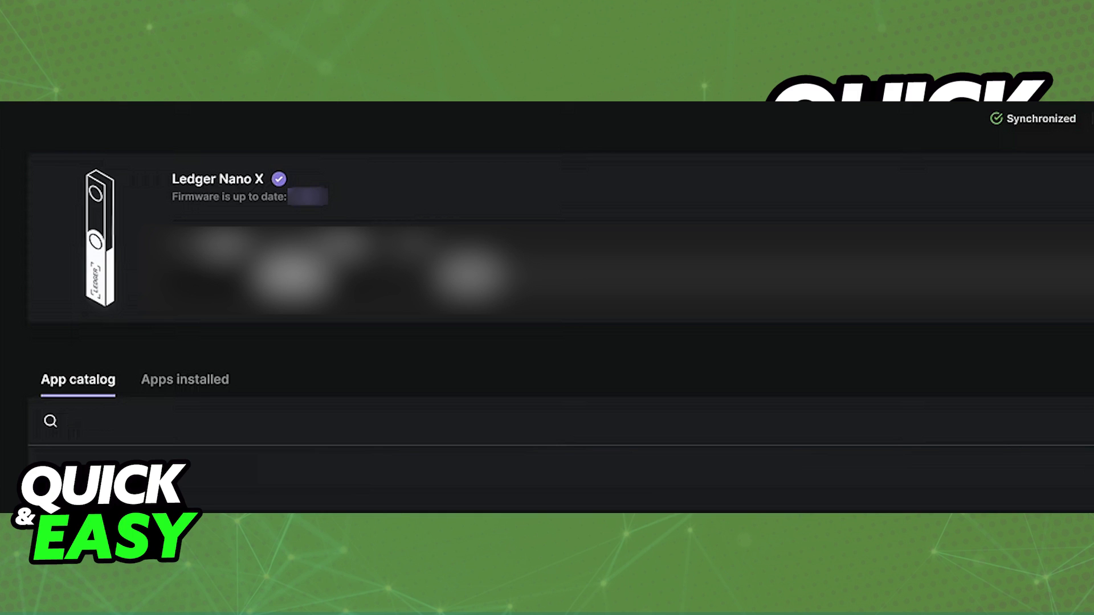
- Use the pencil icon beside the device name to open the Rename Ledger Nano X panel
{"action": "left_click", "coordinate": [407, 103]}
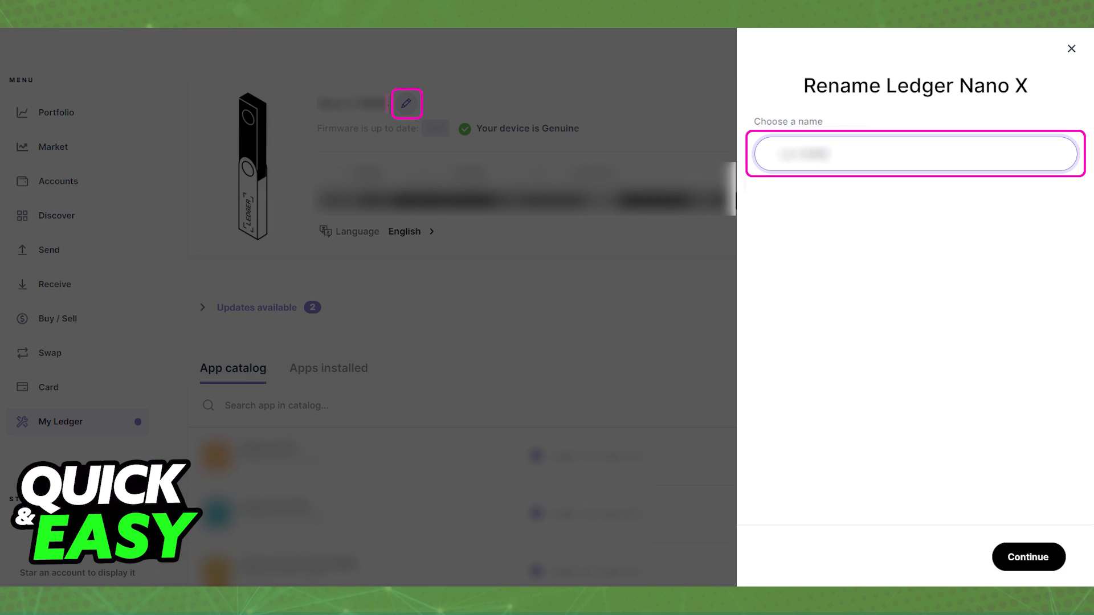